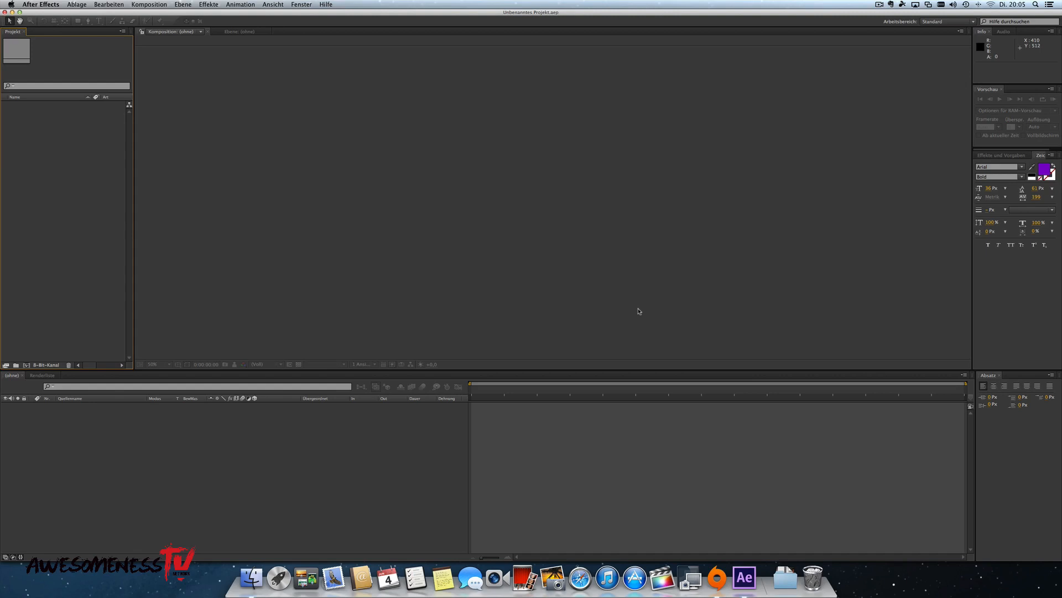
{"action": "mouse_move", "coordinate": [637, 238]}
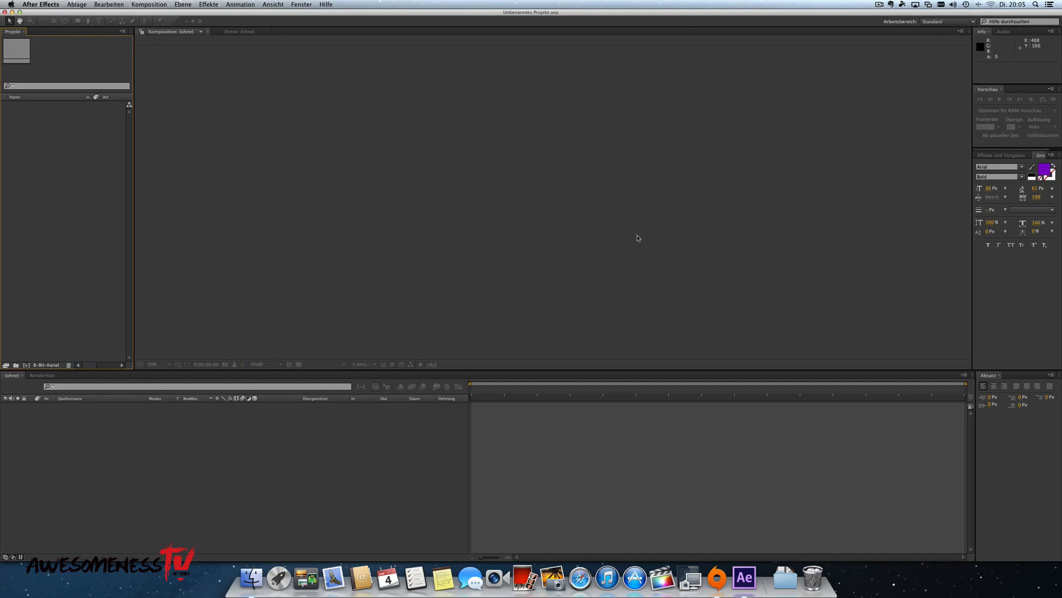
Quit After Effects with Cmd+Q so its language files can be edited
{"action": "key", "text": "cmd+q"}
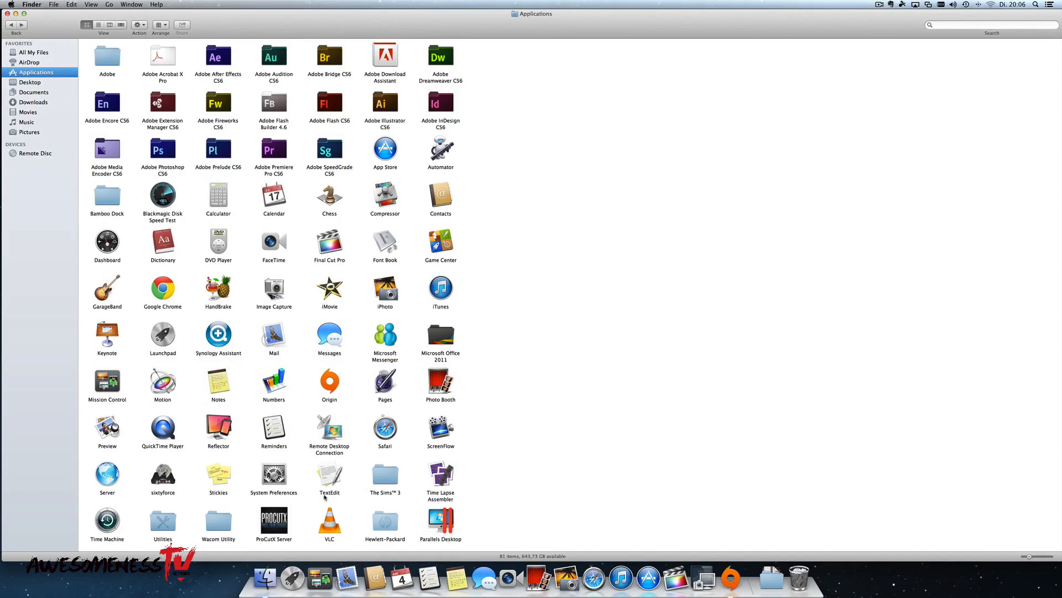
{"action": "mouse_move", "coordinate": [77, 99]}
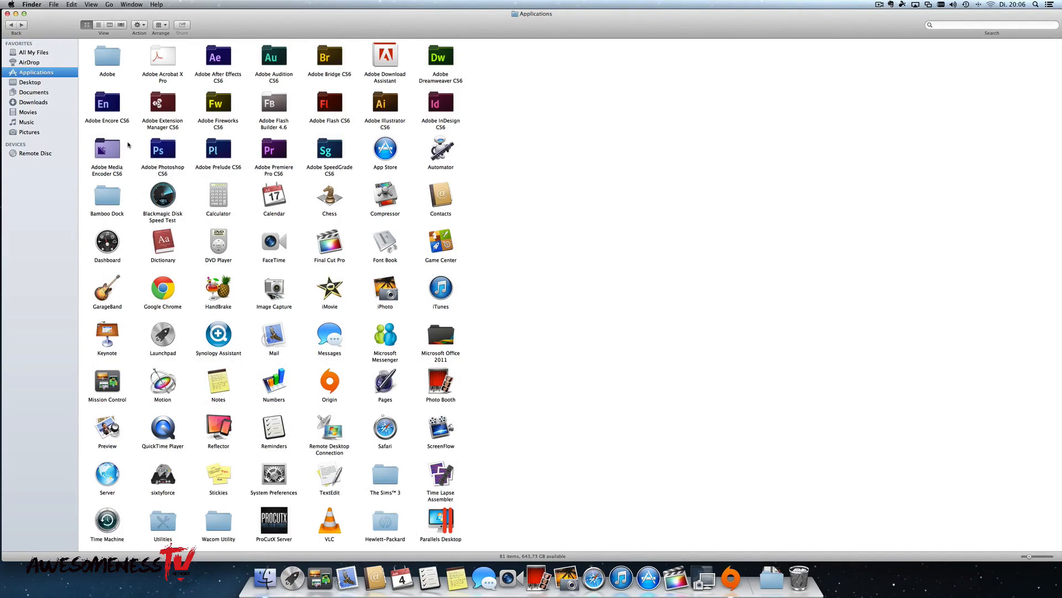
{"action": "left_click", "coordinate": [106, 103]}
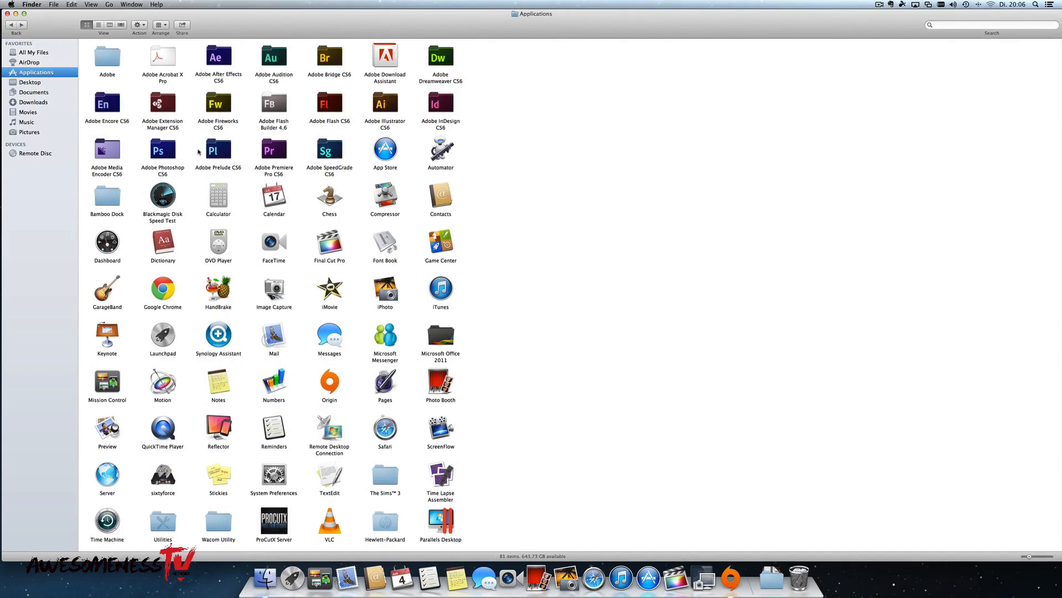
{"action": "left_click", "coordinate": [274, 151]}
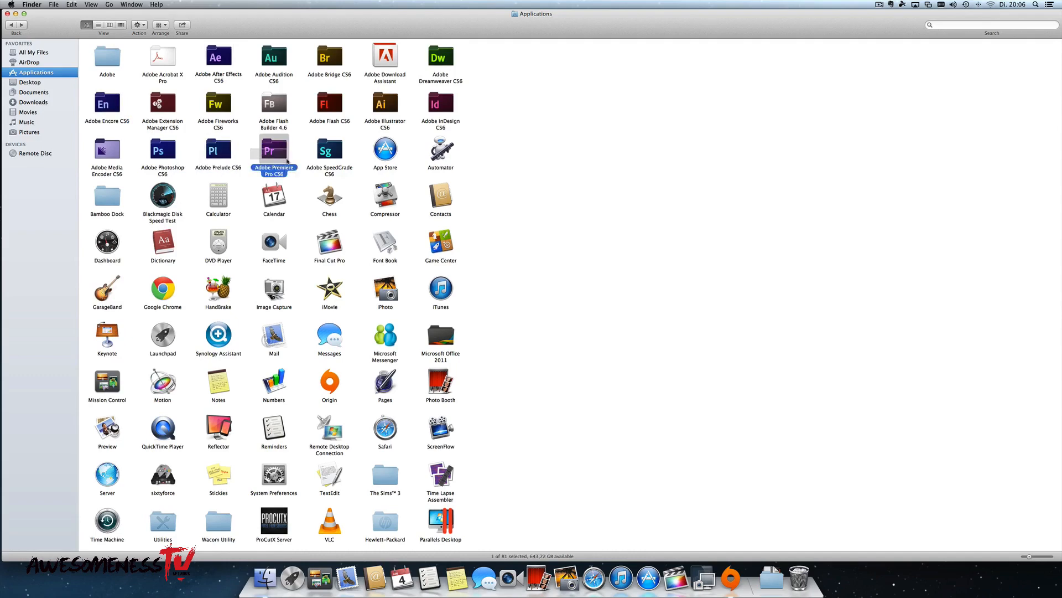
{"action": "mouse_move", "coordinate": [301, 144]}
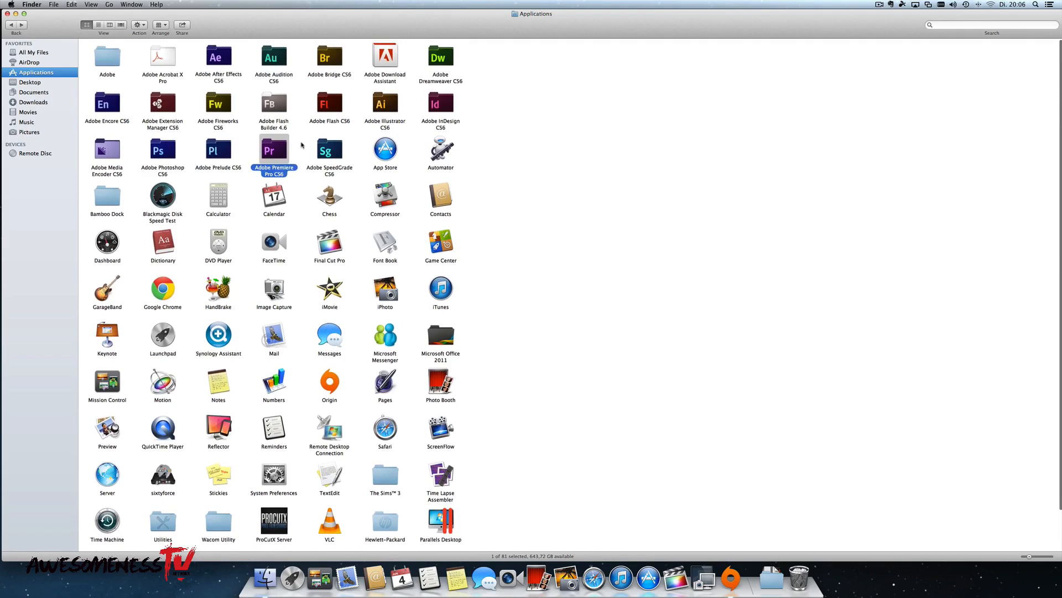
{"action": "mouse_move", "coordinate": [304, 141]}
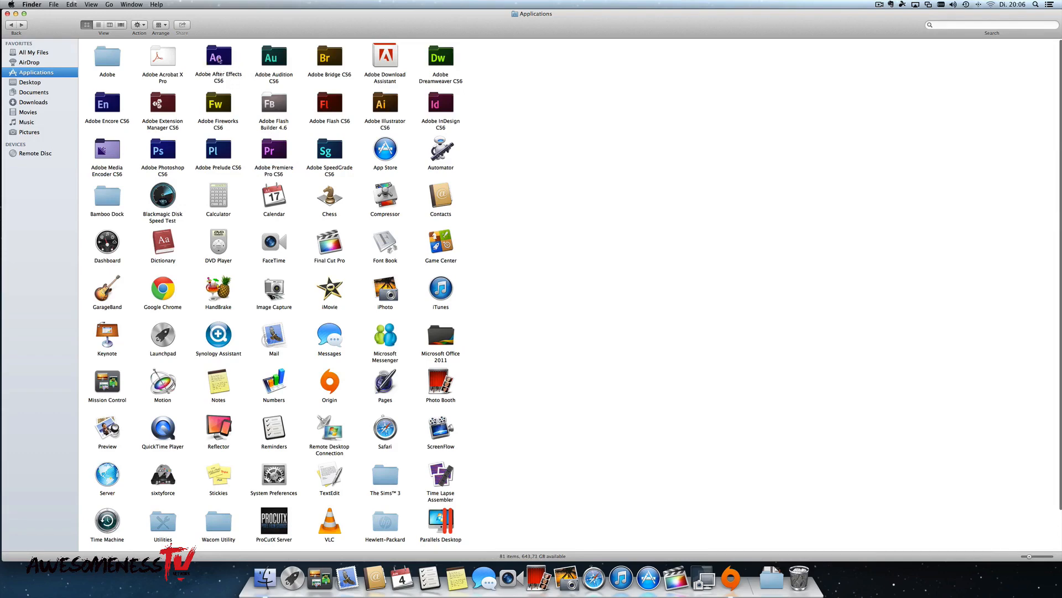
Show the package contents of the After Effects CS6 application
{"action": "double_click", "coordinate": [218, 55]}
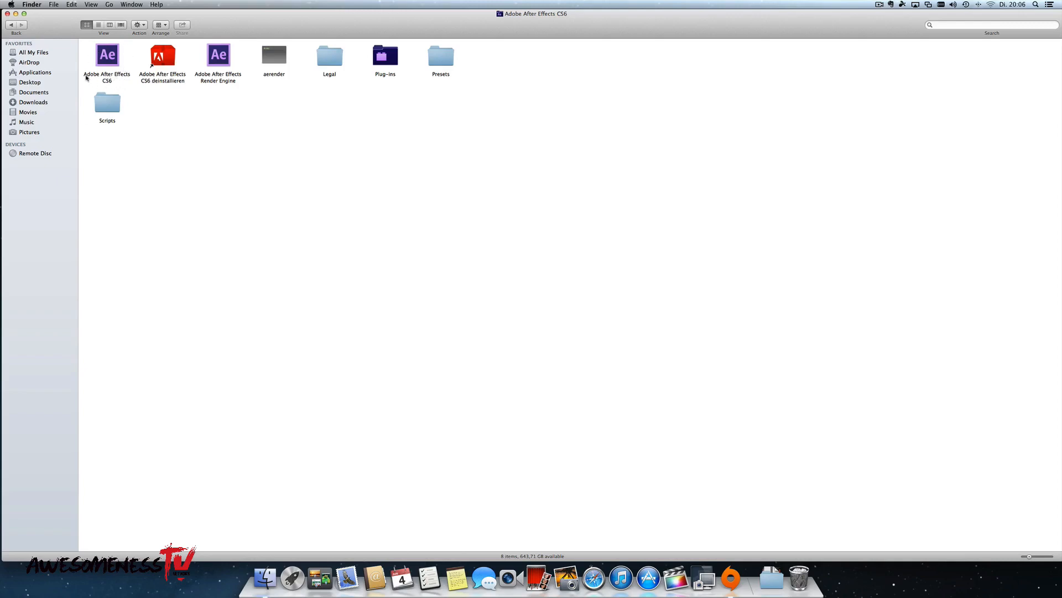
{"action": "mouse_move", "coordinate": [218, 56]}
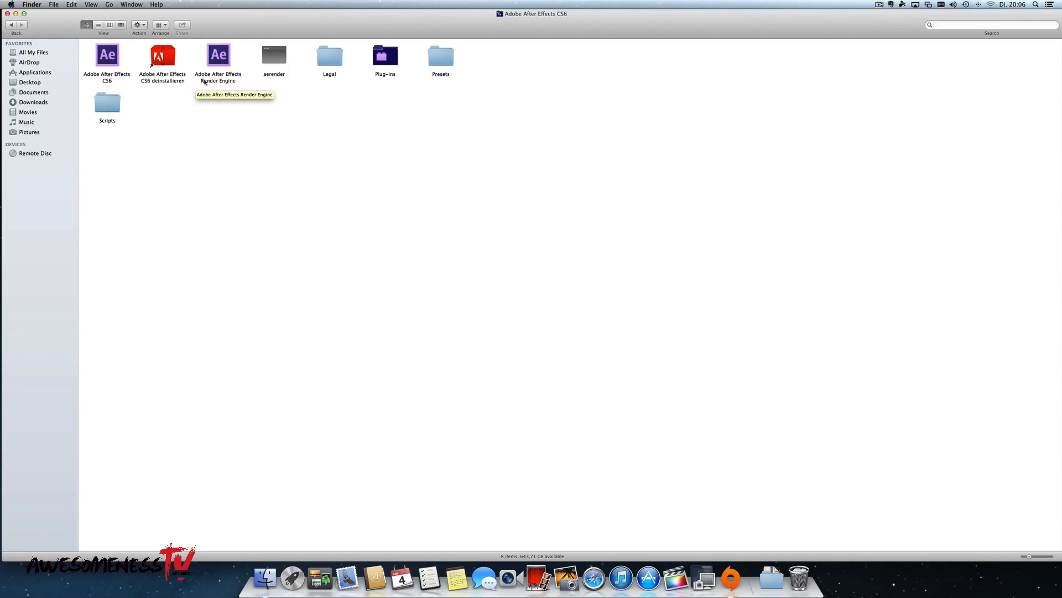
{"action": "mouse_move", "coordinate": [101, 71]}
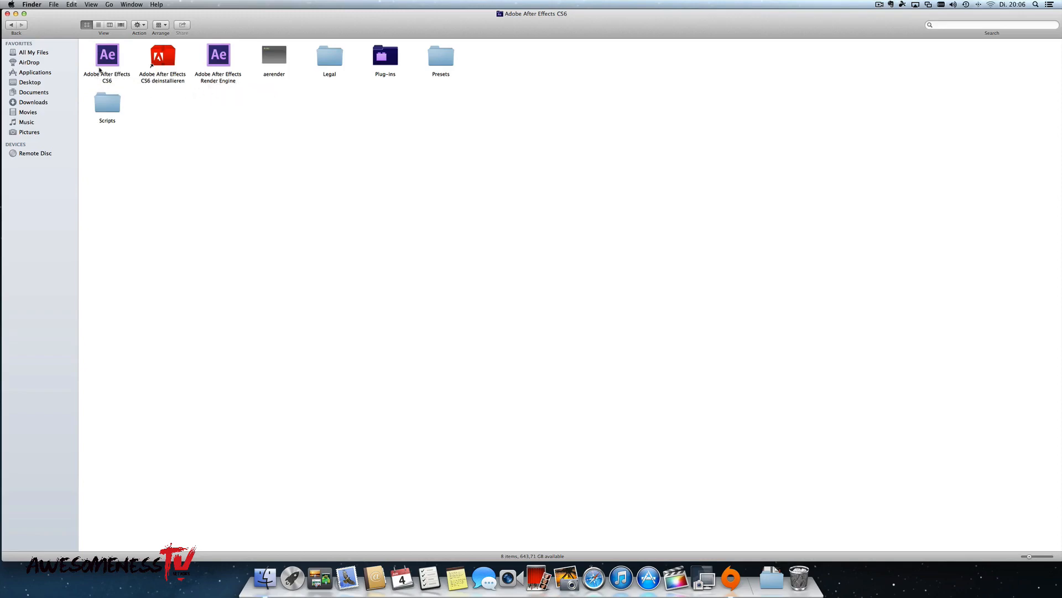
{"action": "right_click", "coordinate": [106, 56]}
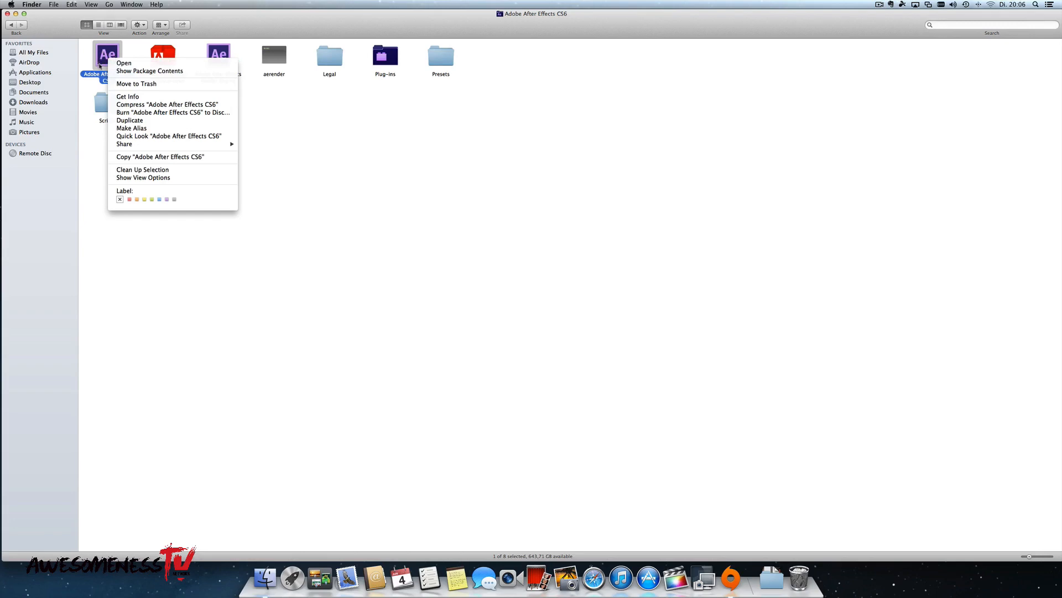
{"action": "mouse_move", "coordinate": [149, 71]}
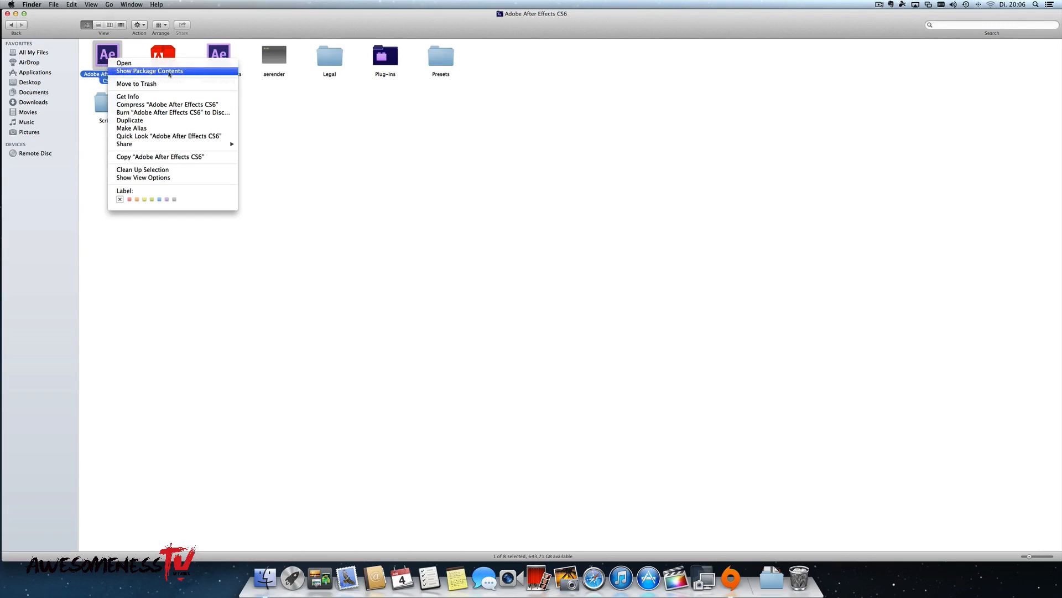
{"action": "left_click", "coordinate": [150, 71]}
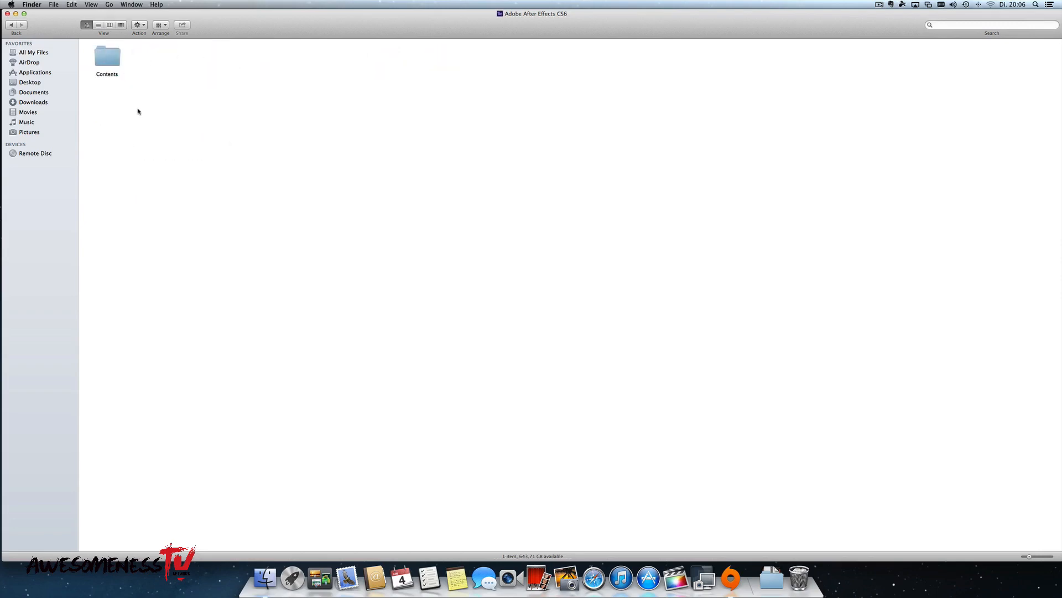
Navigate into Contents and then the Resources folder of the package
{"action": "left_click", "coordinate": [107, 57]}
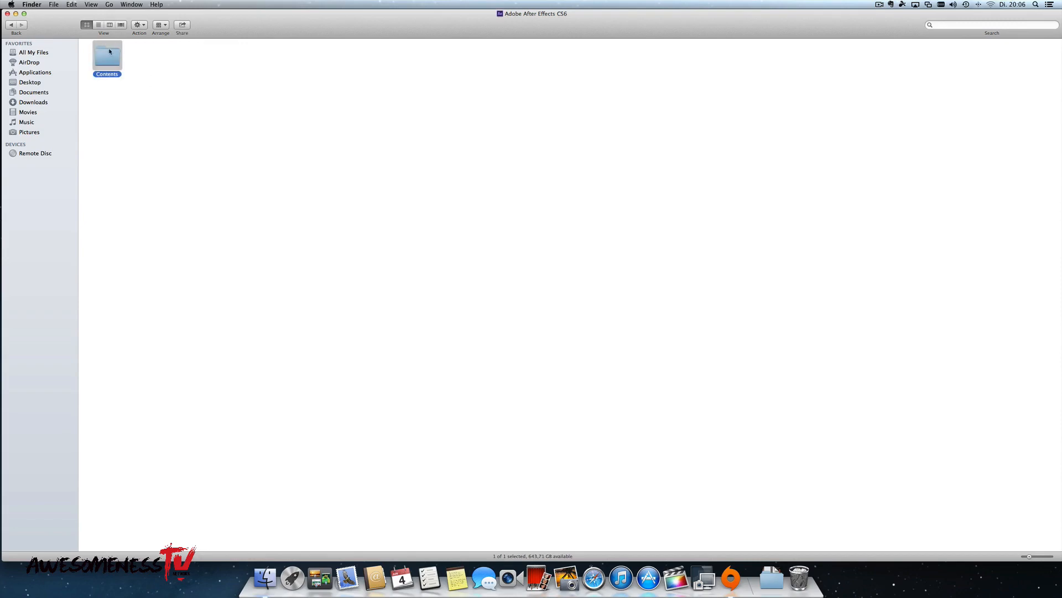
{"action": "double_click", "coordinate": [107, 55]}
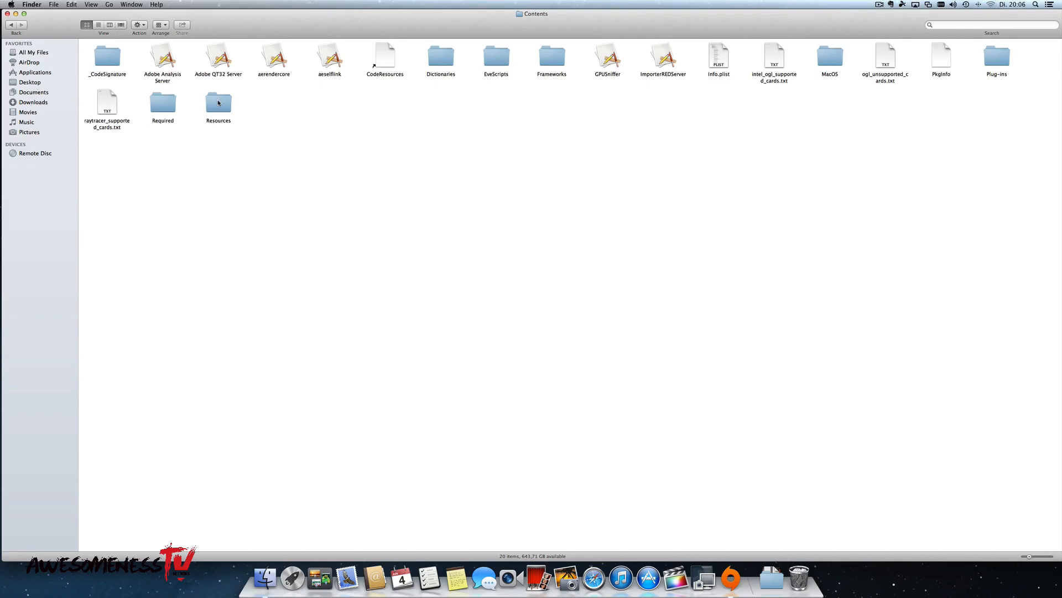
{"action": "double_click", "coordinate": [218, 105]}
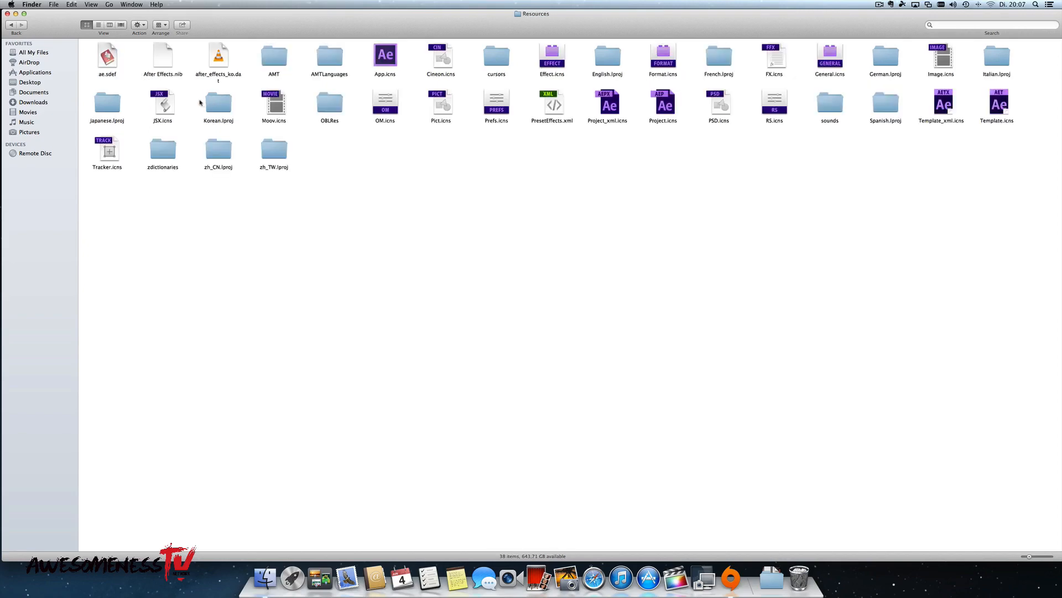
{"action": "mouse_move", "coordinate": [288, 158]}
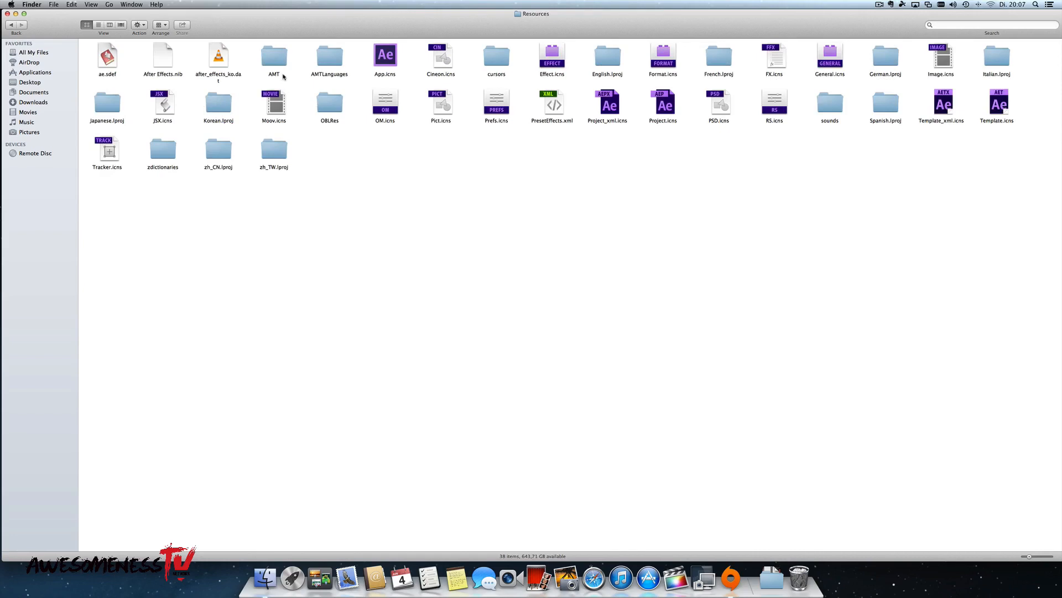
{"action": "mouse_move", "coordinate": [338, 65]}
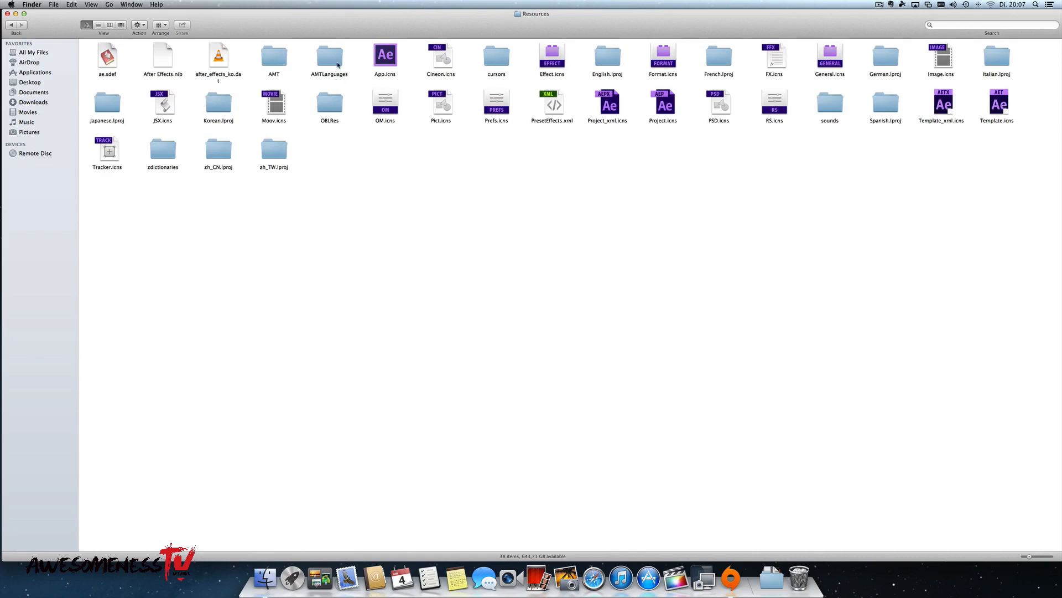
Open the AMTLanguages folder holding the single de_DE locale file
{"action": "double_click", "coordinate": [330, 56]}
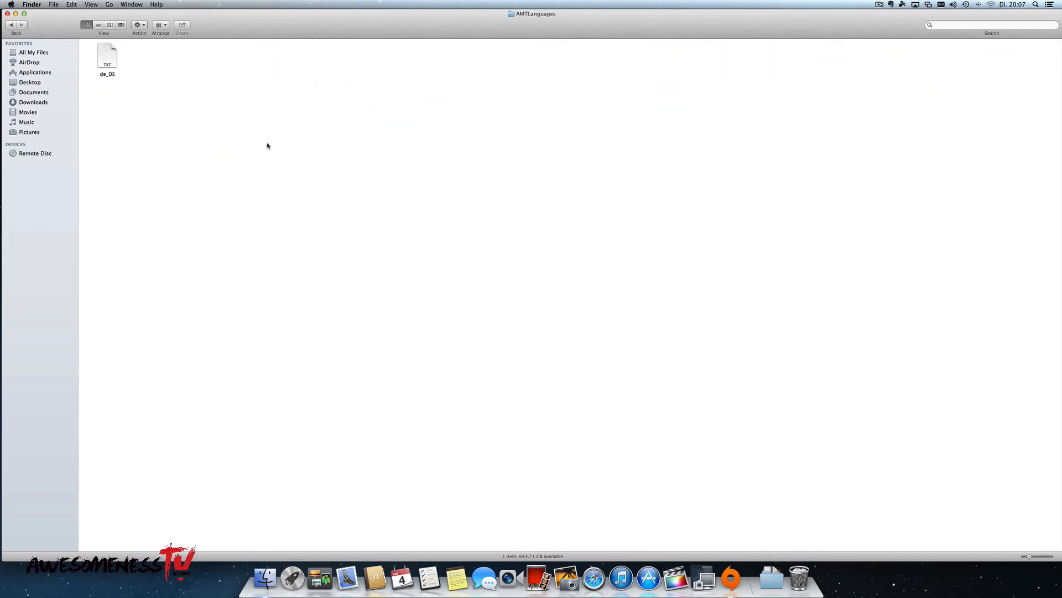
{"action": "mouse_move", "coordinate": [205, 218]}
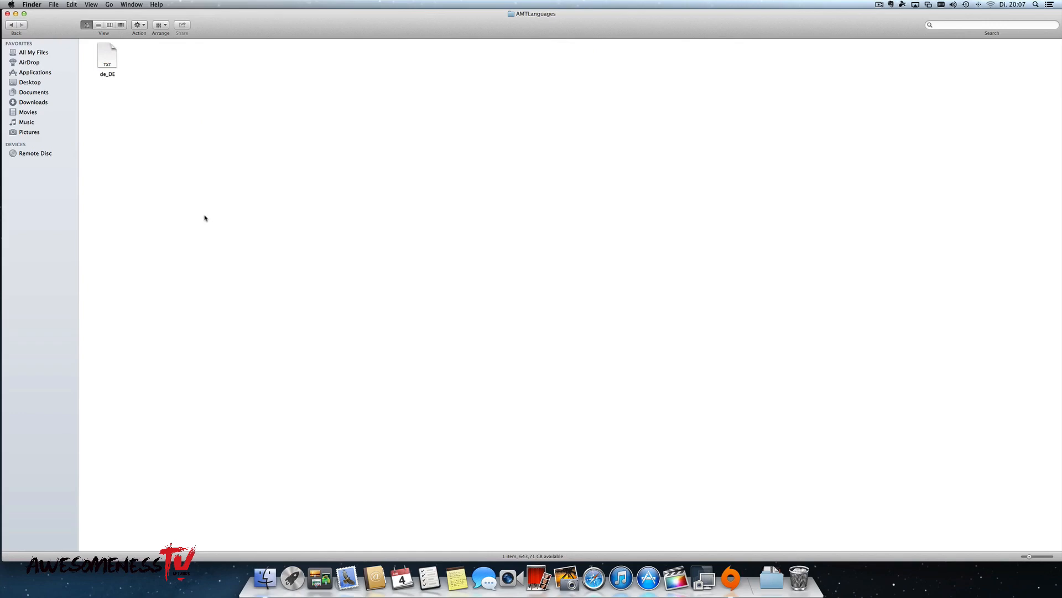
{"action": "mouse_move", "coordinate": [160, 96]}
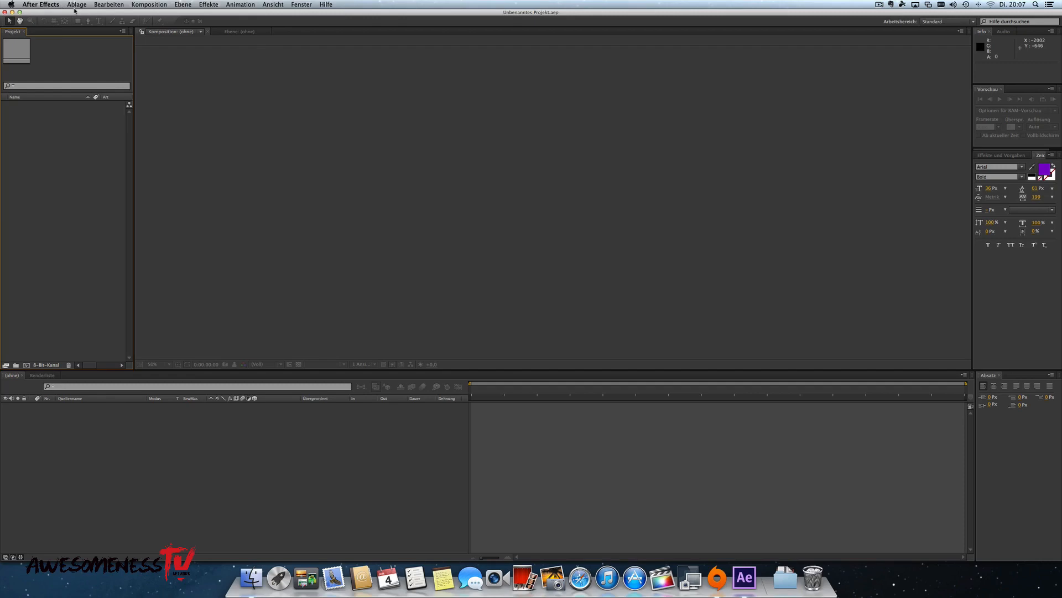
{"action": "left_click", "coordinate": [240, 4]}
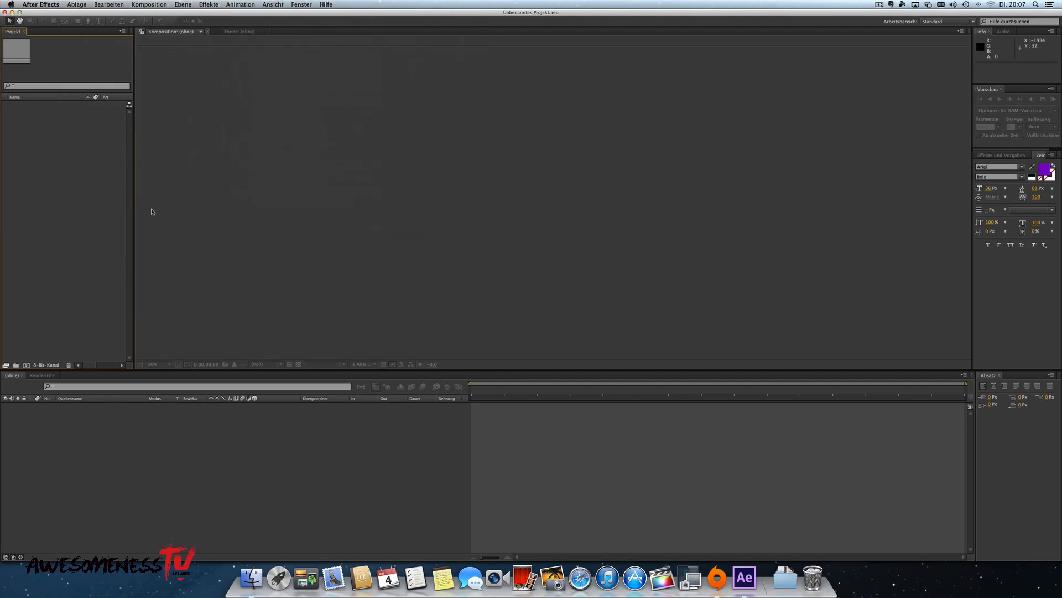
{"action": "mouse_move", "coordinate": [155, 207]}
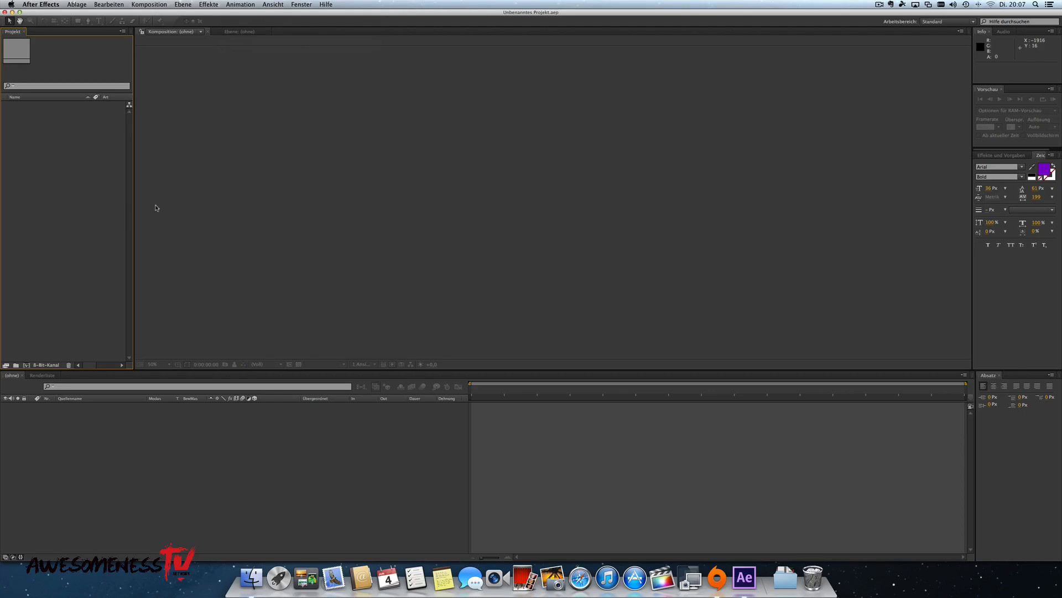
{"action": "key", "text": "cmd"}
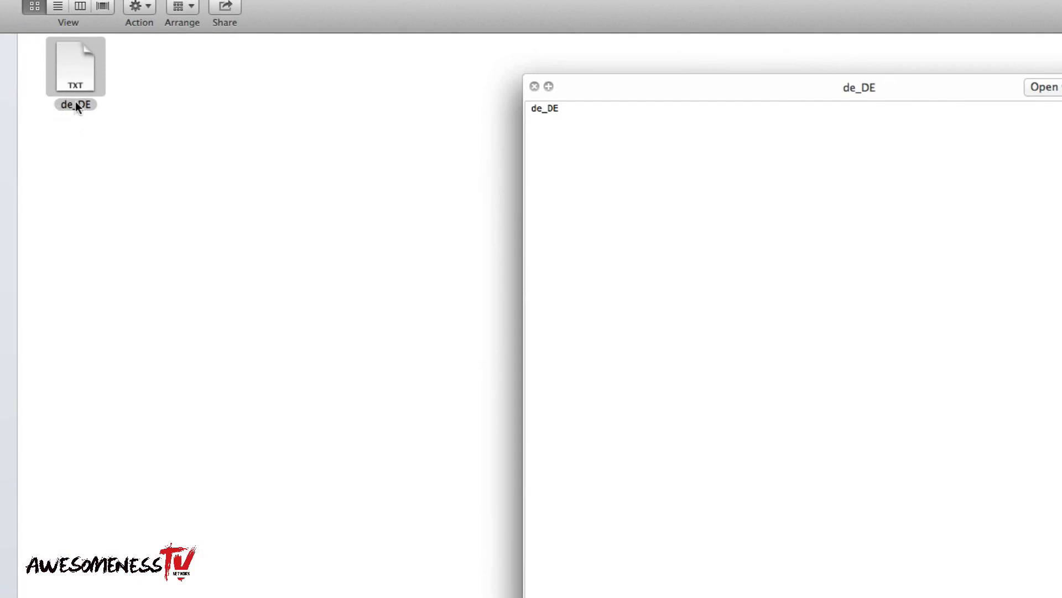
{"action": "mouse_move", "coordinate": [60, 115]}
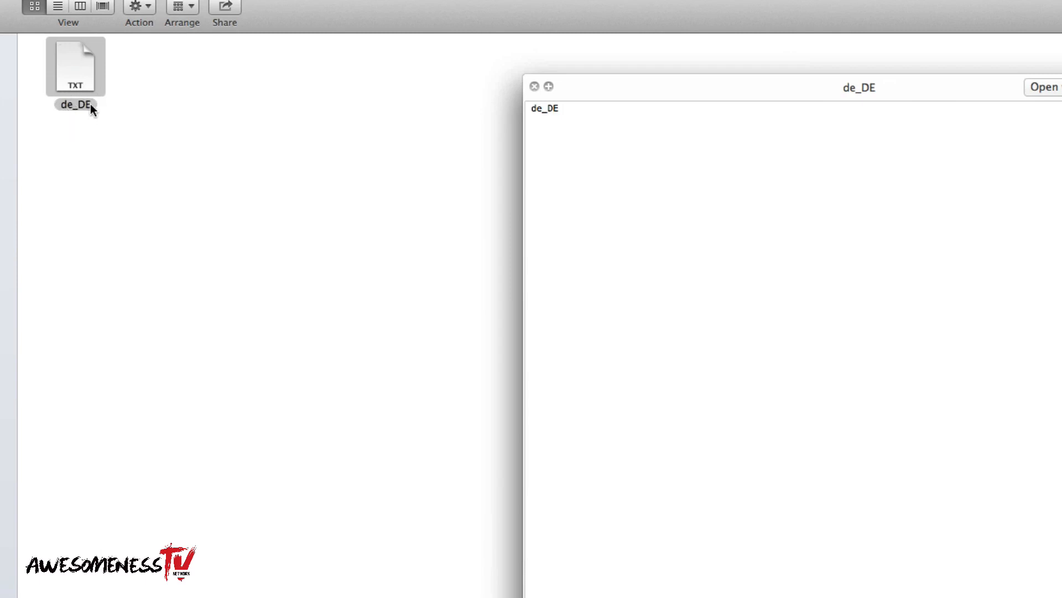
{"action": "mouse_move", "coordinate": [559, 105]}
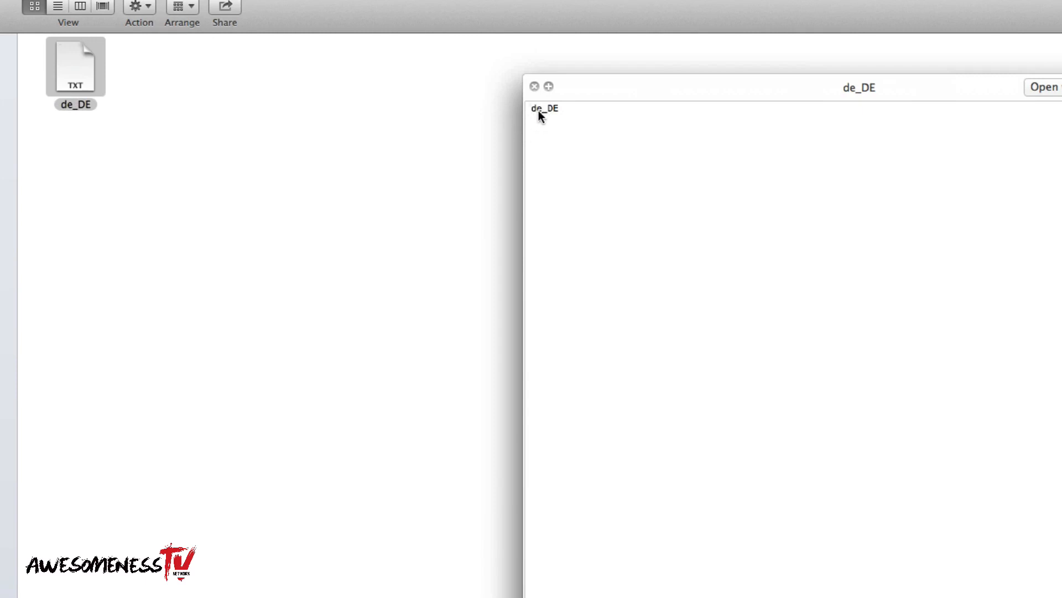
{"action": "mouse_move", "coordinate": [567, 119]}
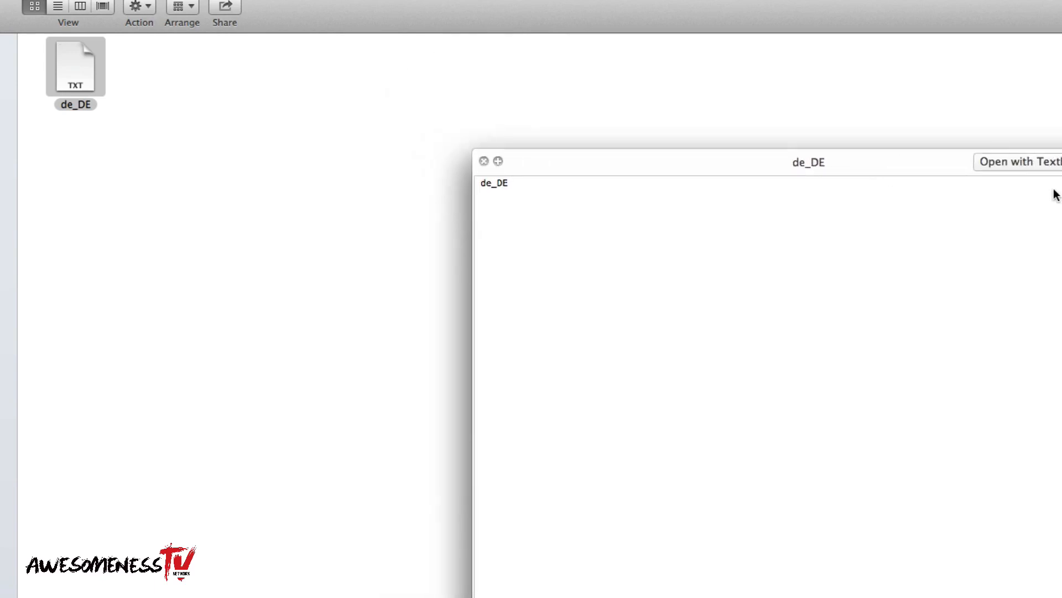
{"action": "mouse_move", "coordinate": [1028, 171]}
{"action": "type", "text": "n"}
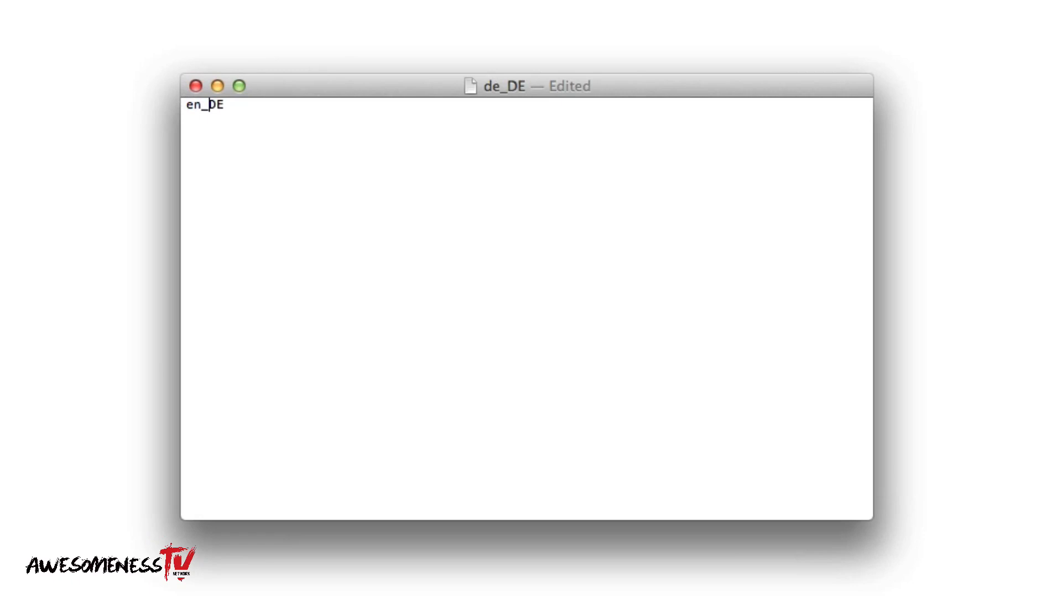
Replace the de_DE locale text in the file with en_US
{"action": "key", "text": "Backspace"}
{"action": "type", "text": "US"}
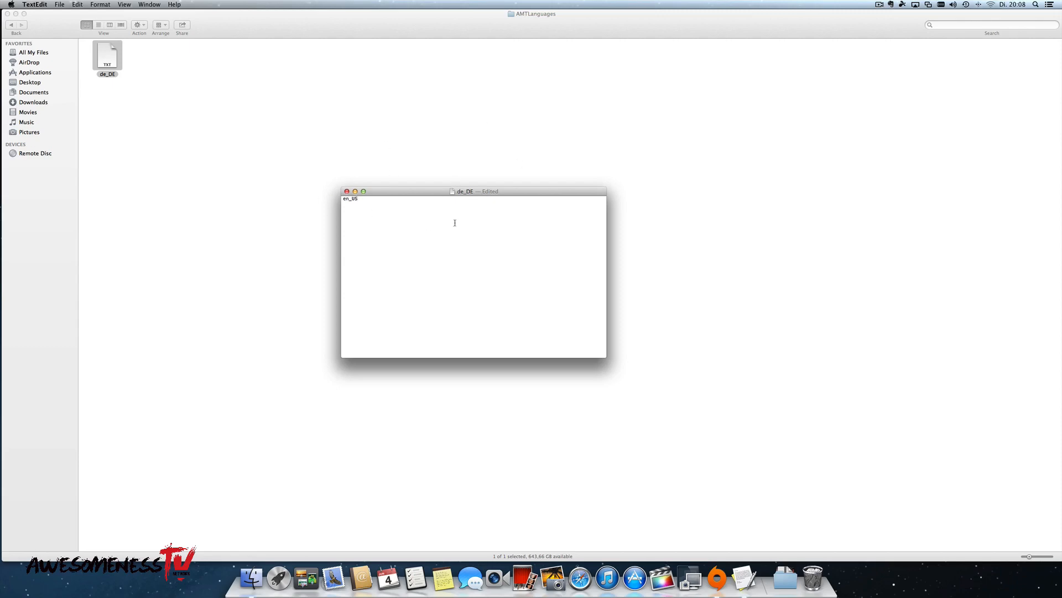
{"action": "double_click", "coordinate": [351, 198]}
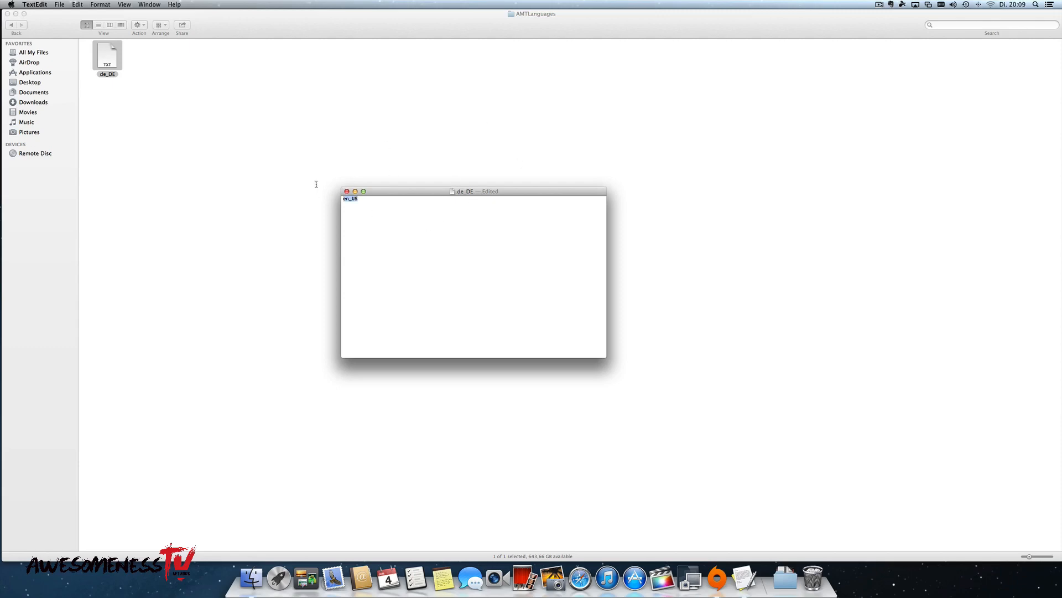
{"action": "mouse_move", "coordinate": [329, 202]}
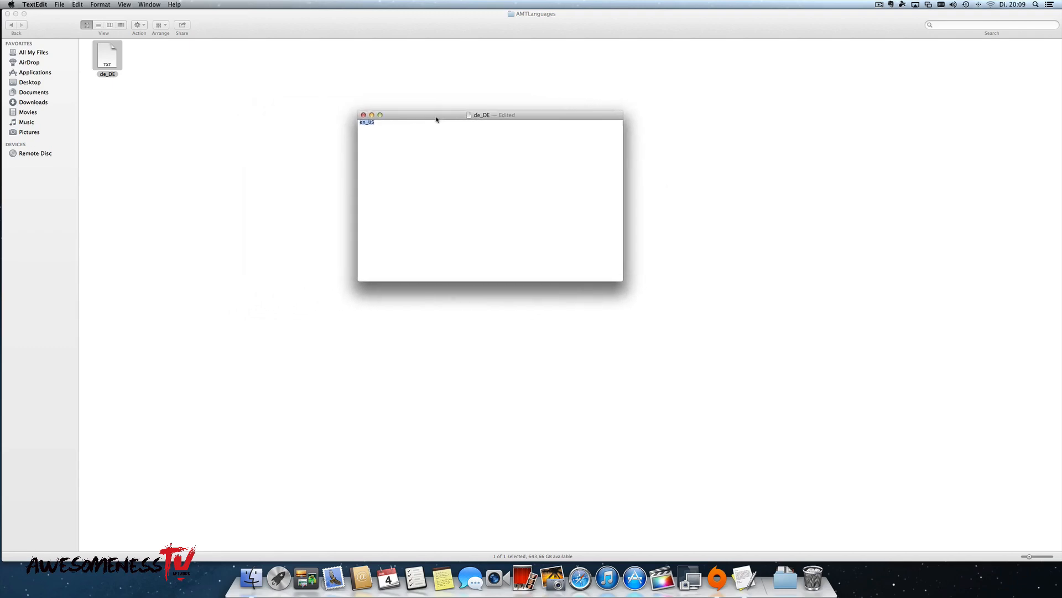
{"action": "left_click_drag", "start_coordinate": [436, 114], "coordinate": [421, 129]}
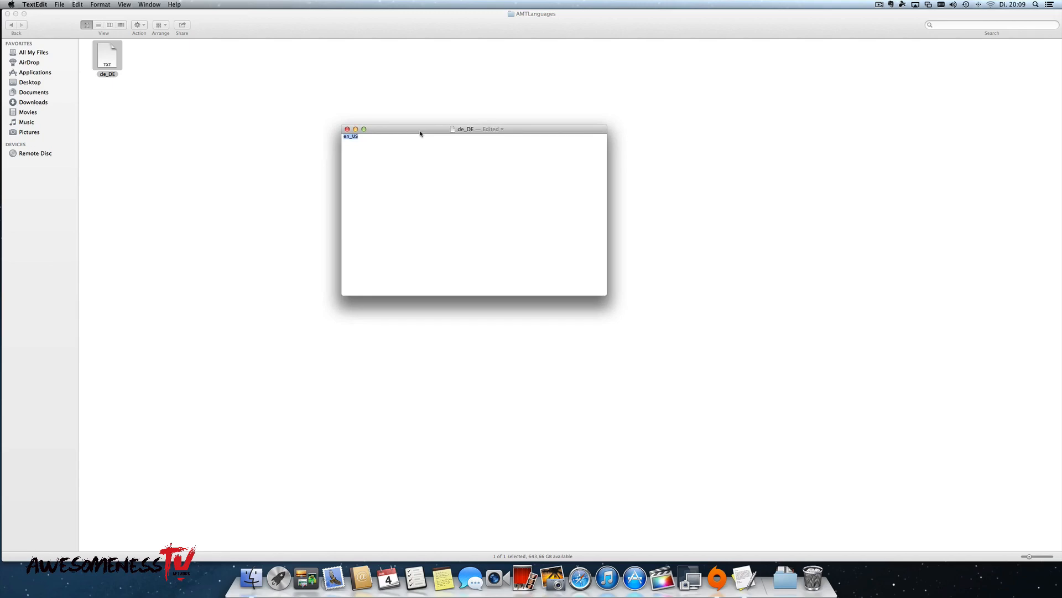
Save the edited locale file and close the TextEdit document
{"action": "key", "text": "cmd+s"}
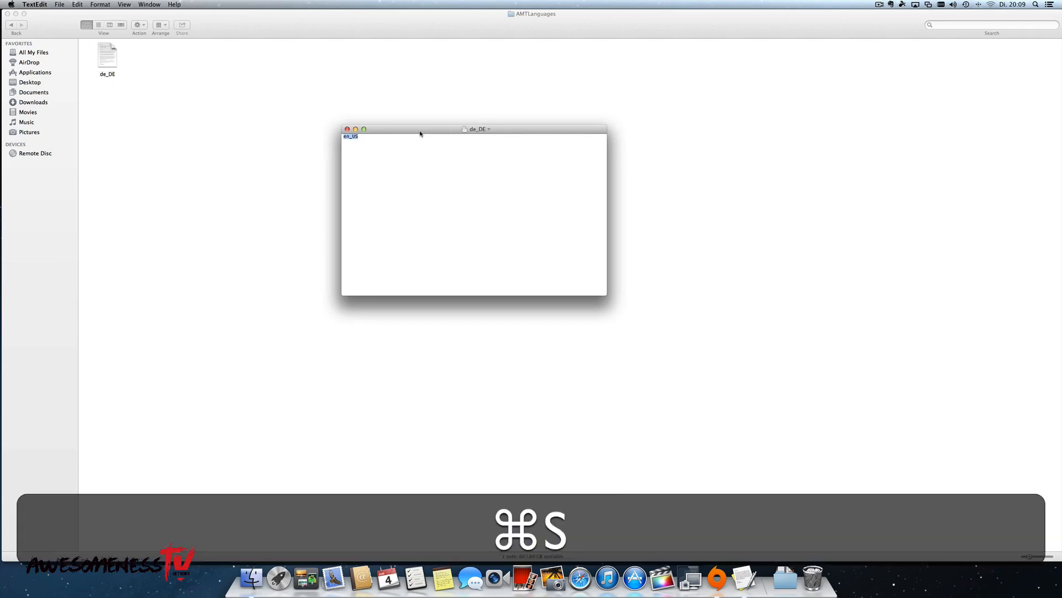
{"action": "key", "text": "cmd+s"}
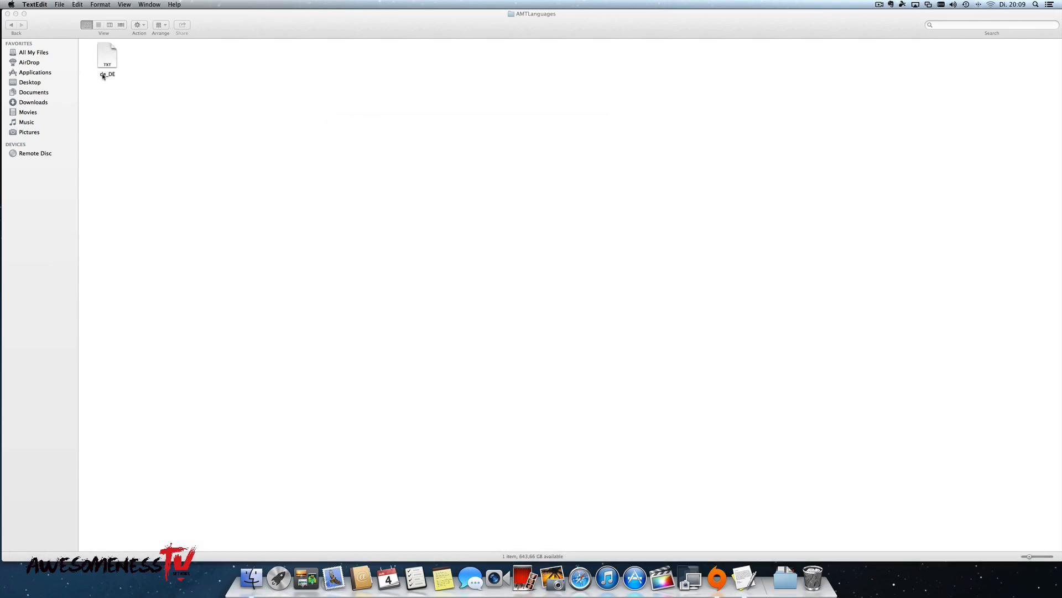
Rename the de_DE locale file to en_US and confirm the new name
{"action": "left_click", "coordinate": [106, 56]}
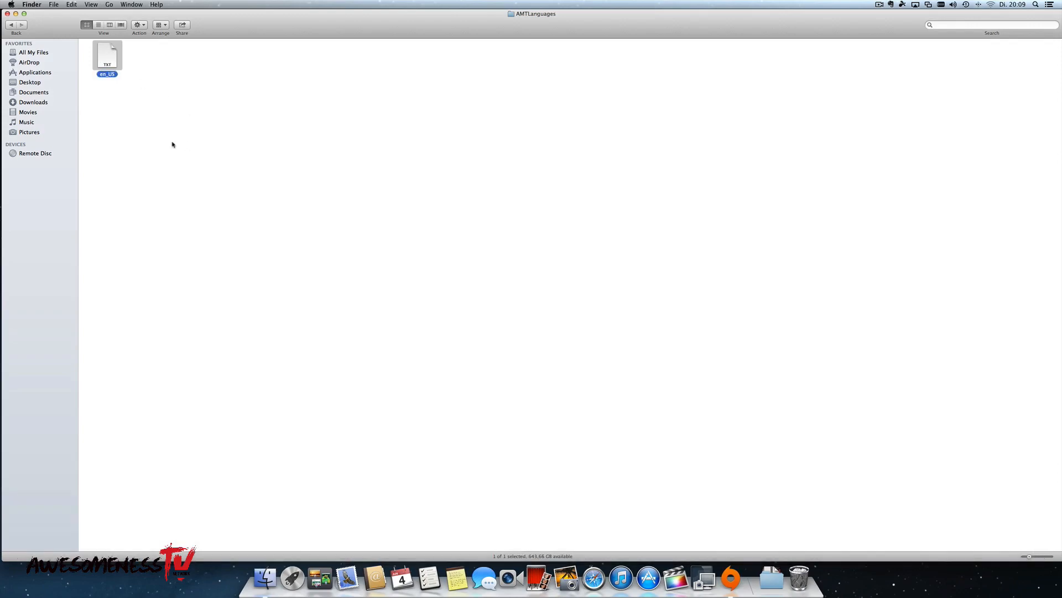
{"action": "left_click", "coordinate": [11, 25]}
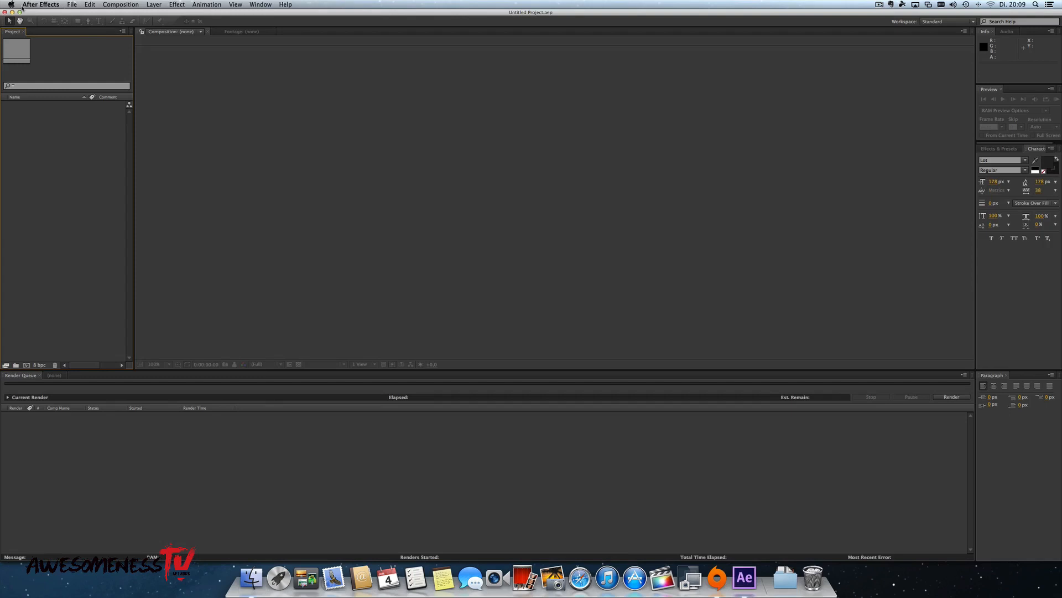
{"action": "left_click", "coordinate": [71, 4]}
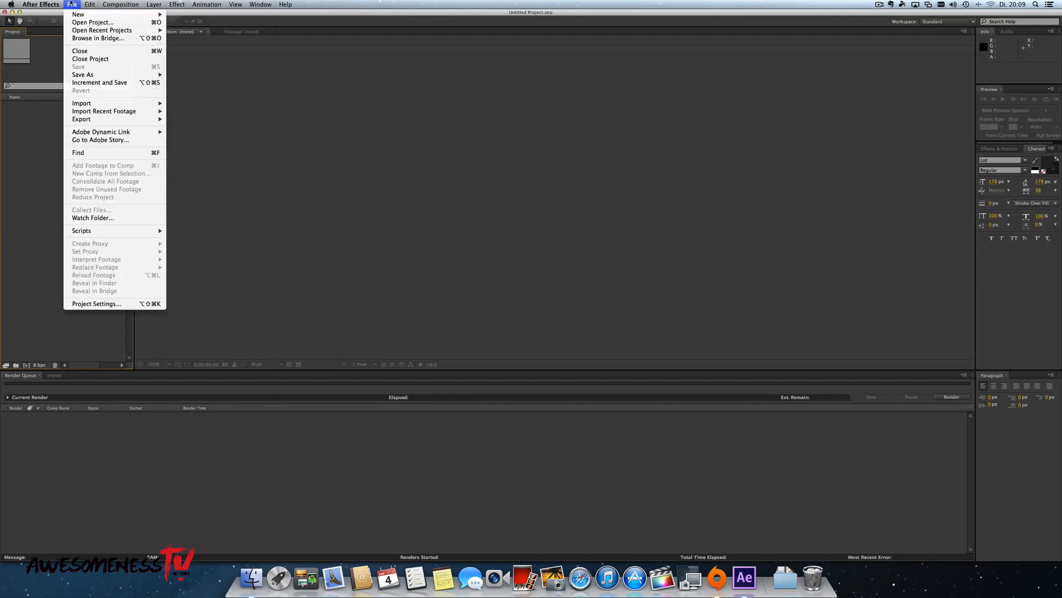
{"action": "left_click", "coordinate": [154, 5]}
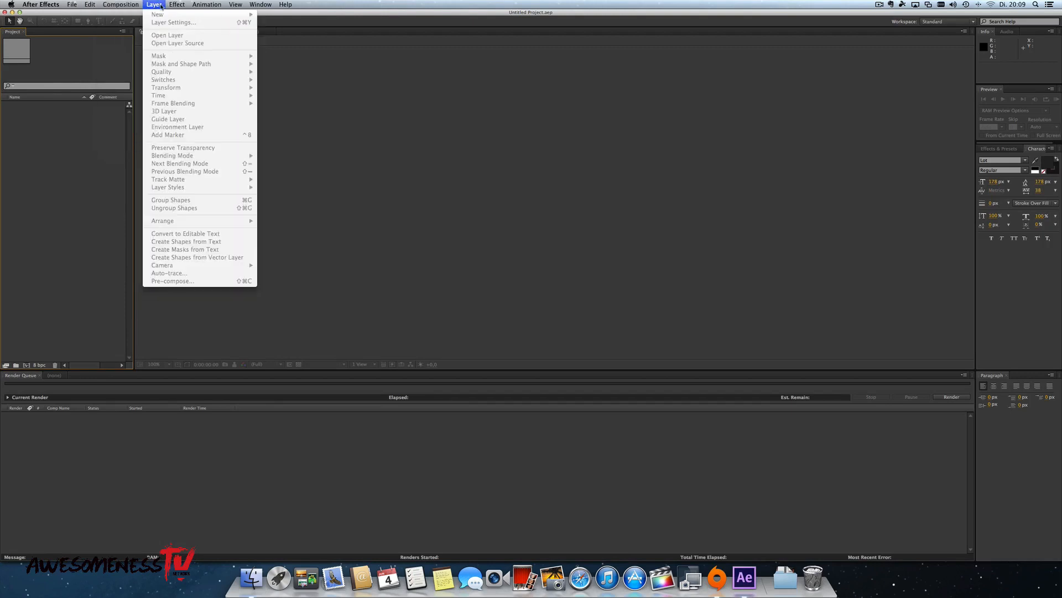
{"action": "left_click", "coordinate": [261, 5]}
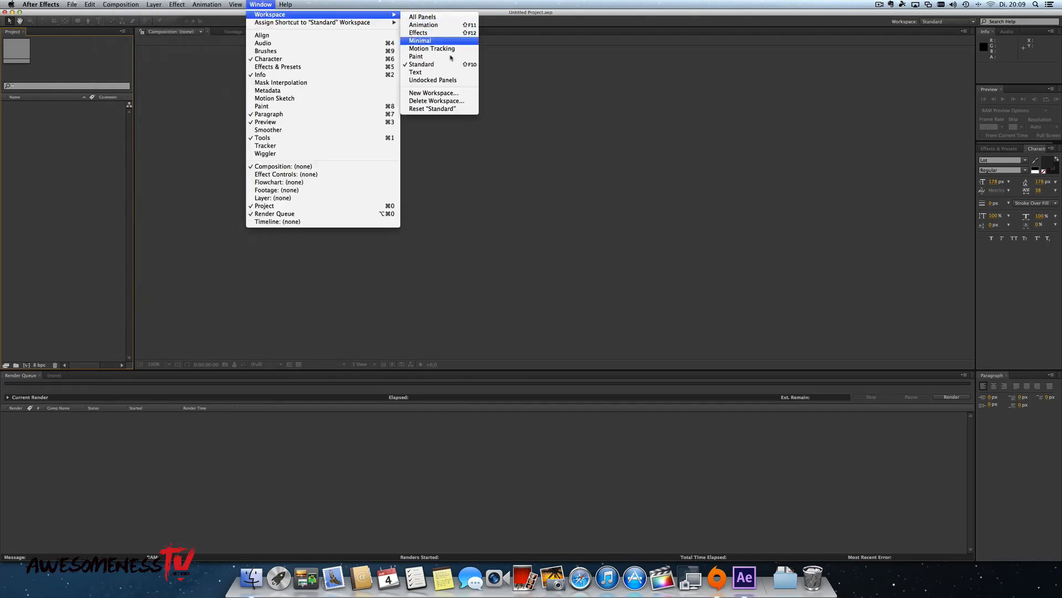
{"action": "left_click", "coordinate": [41, 5]}
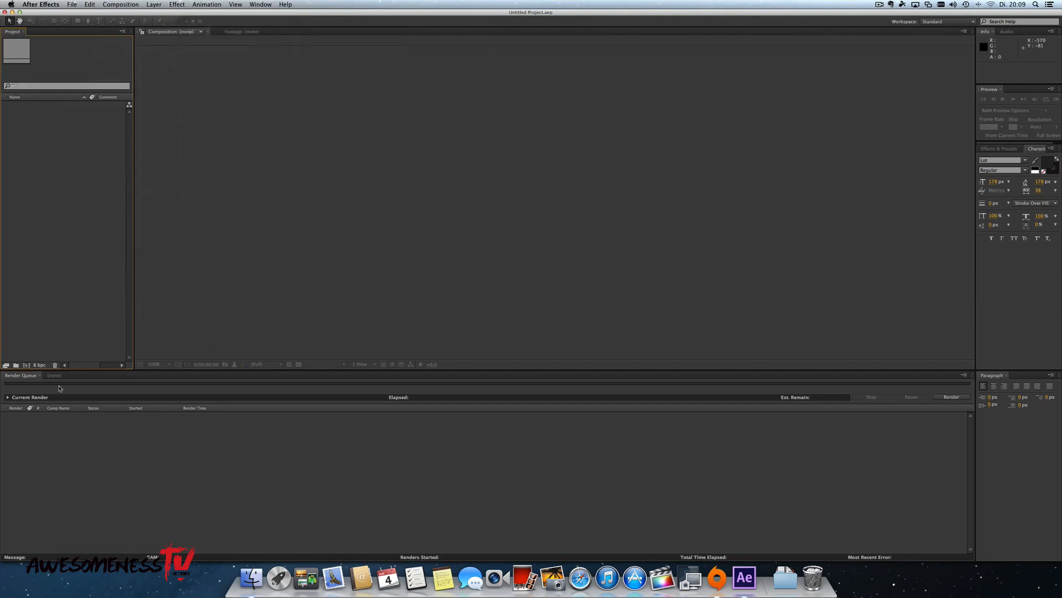
{"action": "mouse_move", "coordinate": [625, 230]}
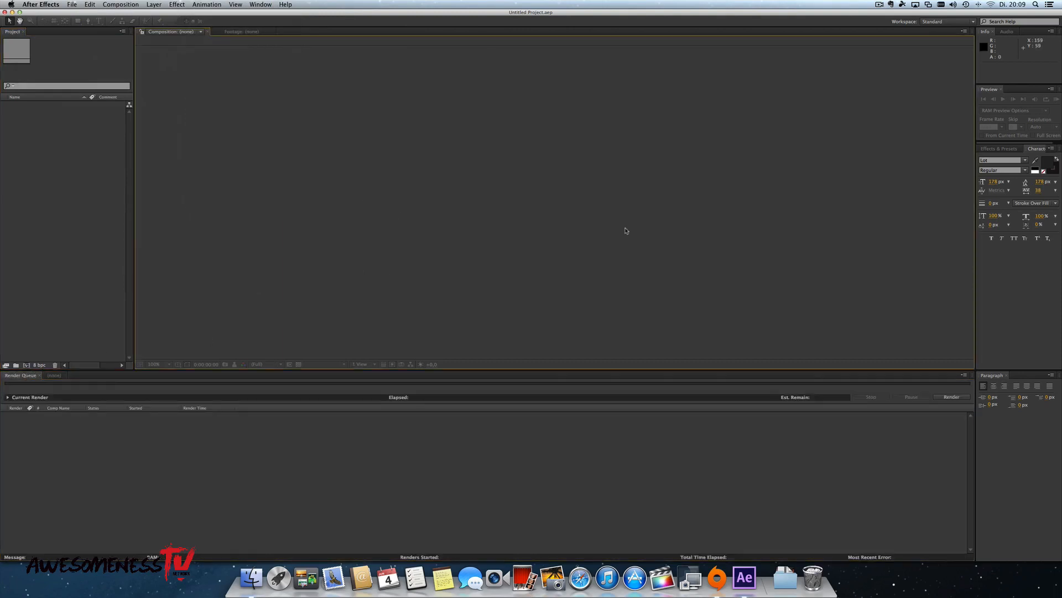
{"action": "mouse_move", "coordinate": [626, 232]}
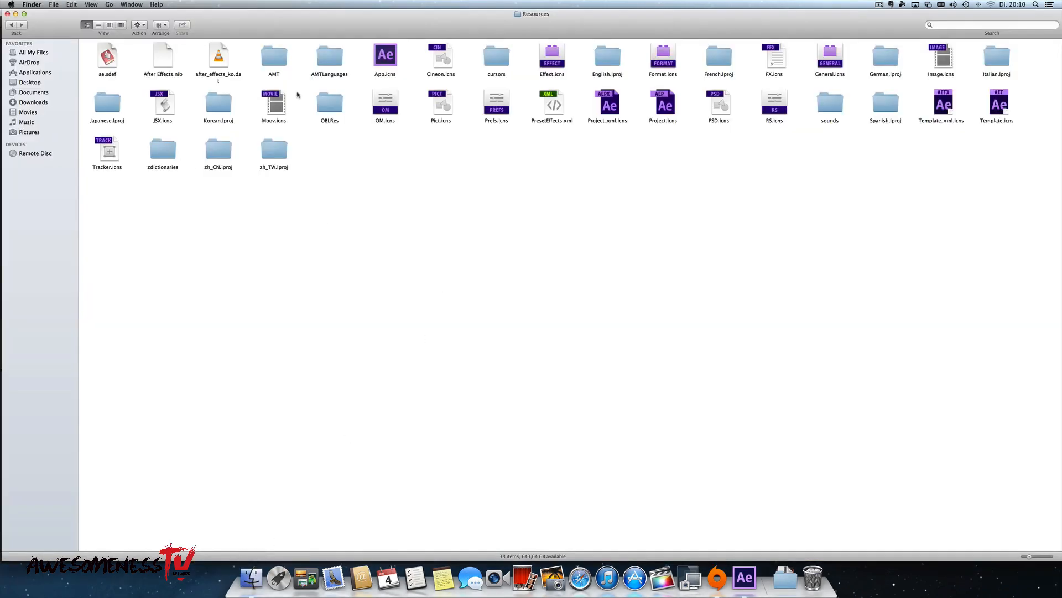
Step back out of the After Effects package to the Applications folder
{"action": "double_click", "coordinate": [330, 56]}
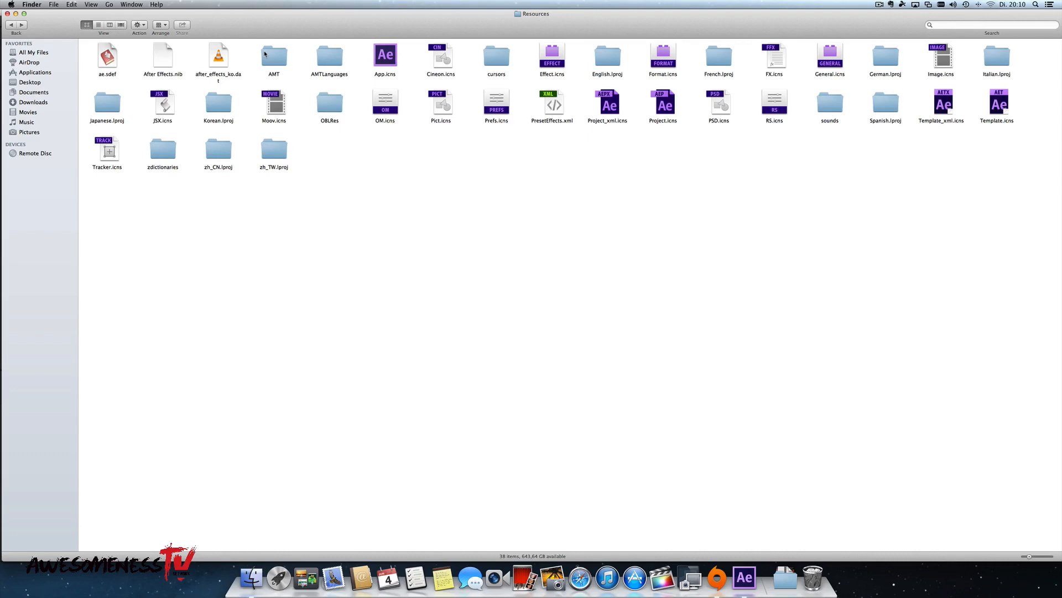
{"action": "mouse_move", "coordinate": [373, 126]}
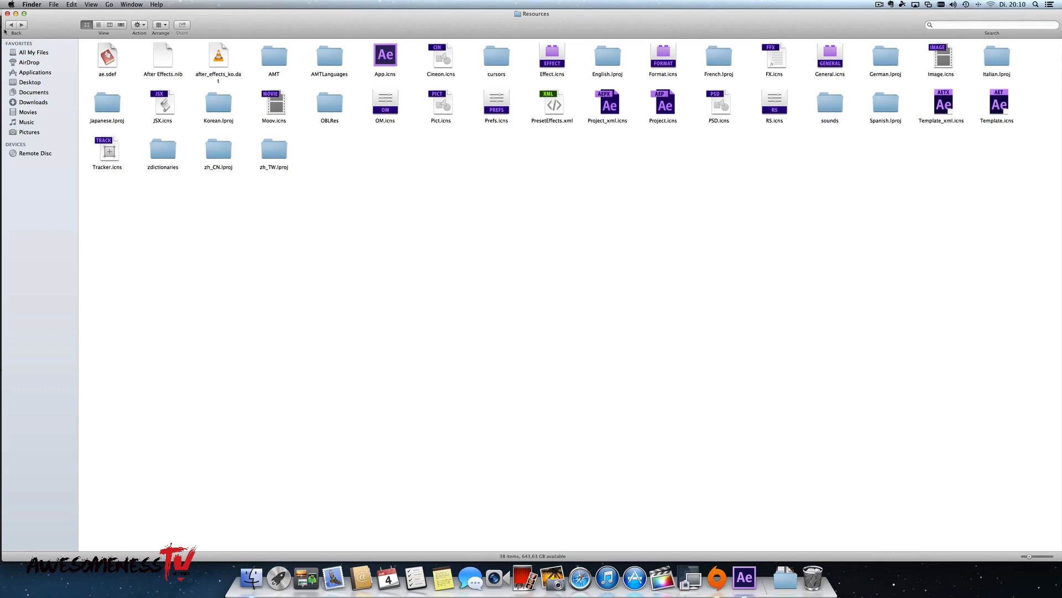
{"action": "left_click", "coordinate": [11, 25]}
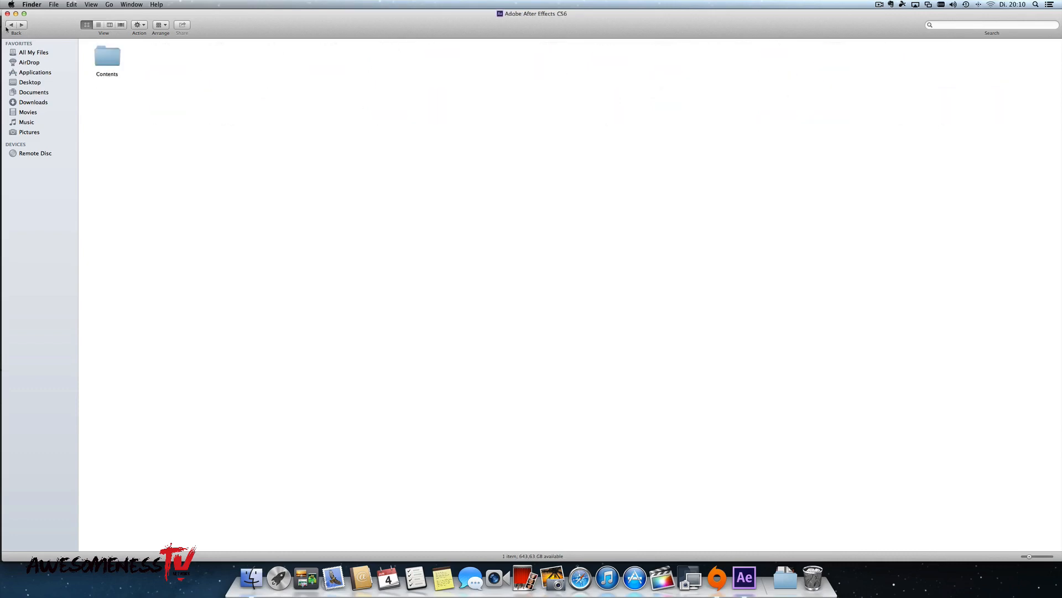
{"action": "double_click", "coordinate": [107, 56]}
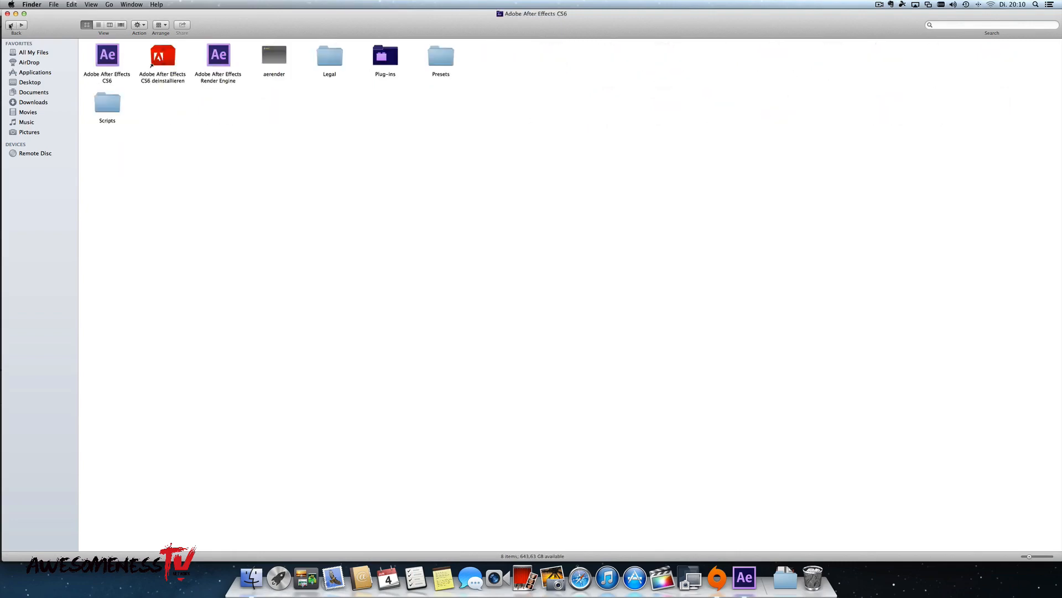
{"action": "left_click", "coordinate": [35, 73]}
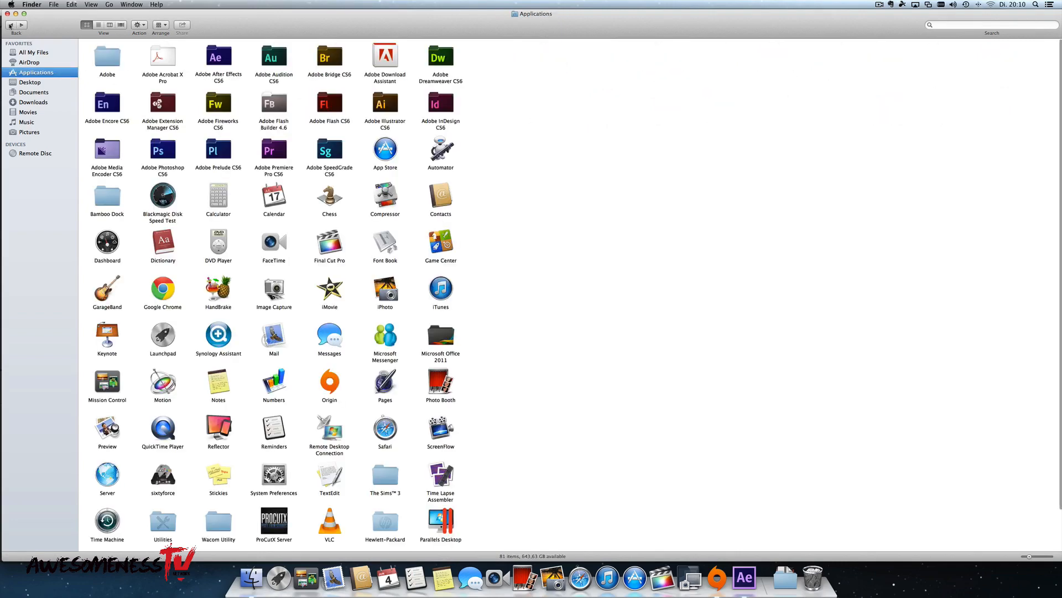